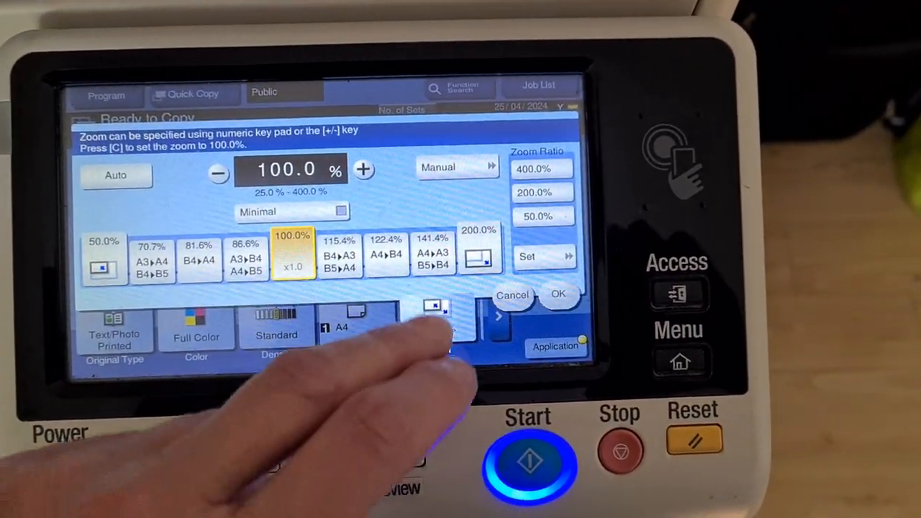
Switch to manual zoom and confirm the X and Y ratios at 100%.
click(457, 166)
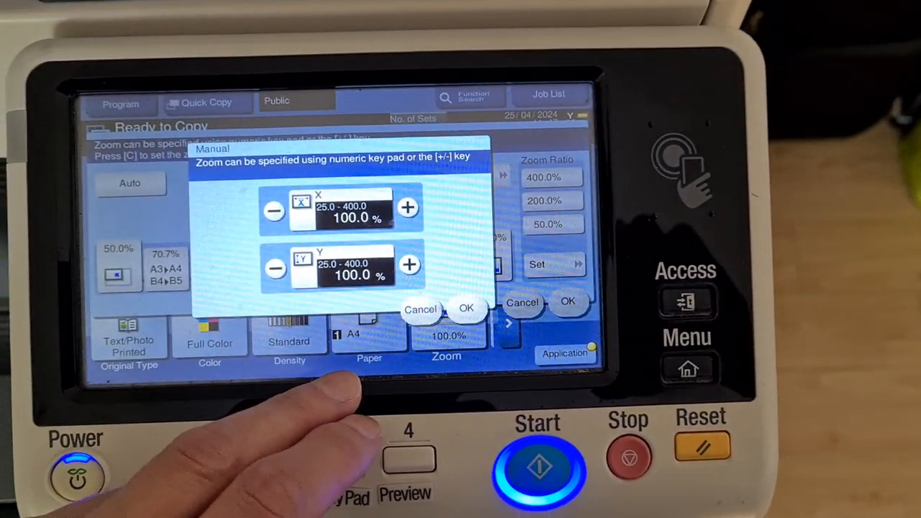
click(352, 209)
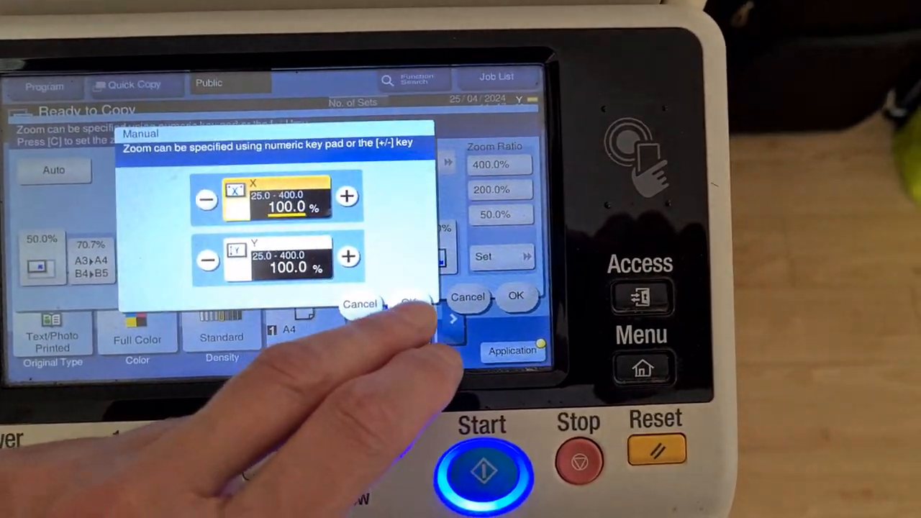
click(411, 304)
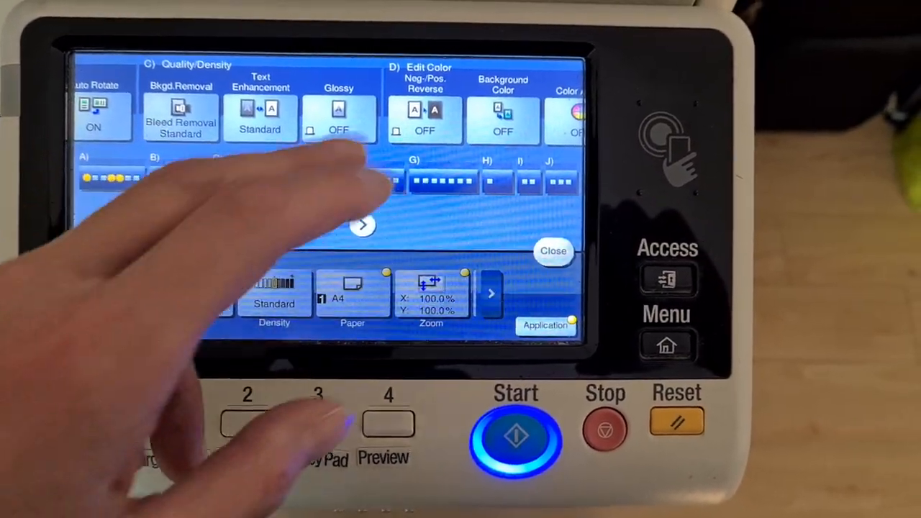
Set the background colour to Pumpkin, then select Yellow in Color Adjust's colour balance.
click(364, 226)
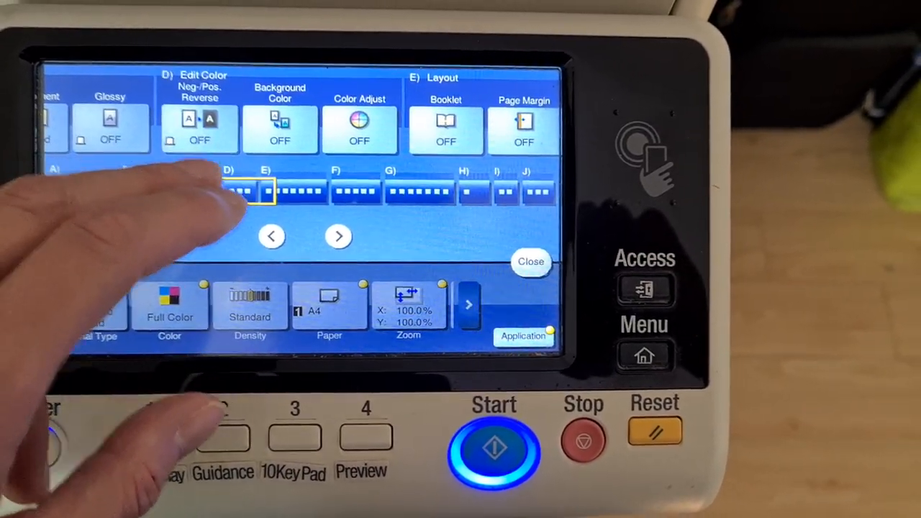
click(280, 129)
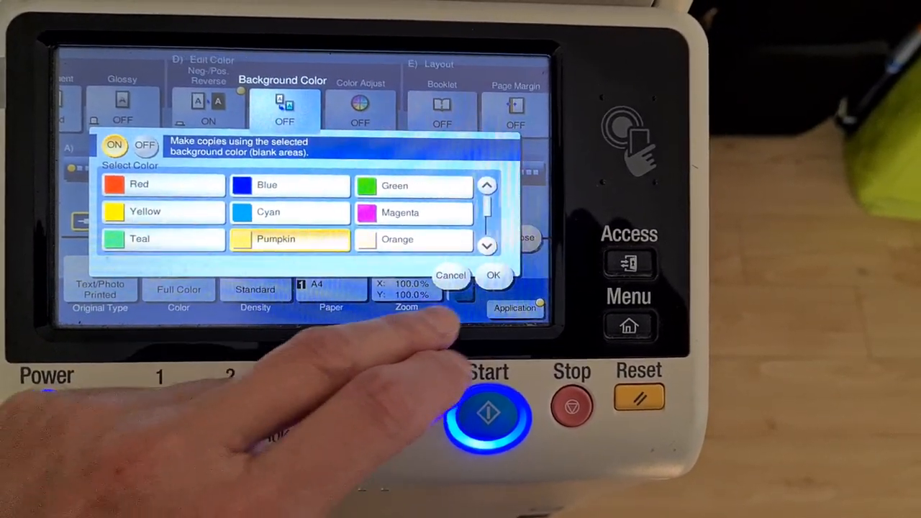
click(493, 275)
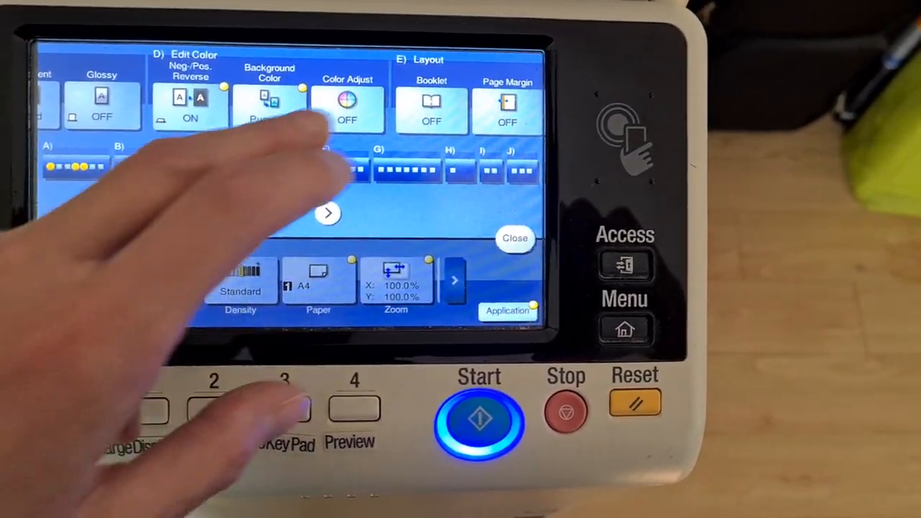
click(347, 108)
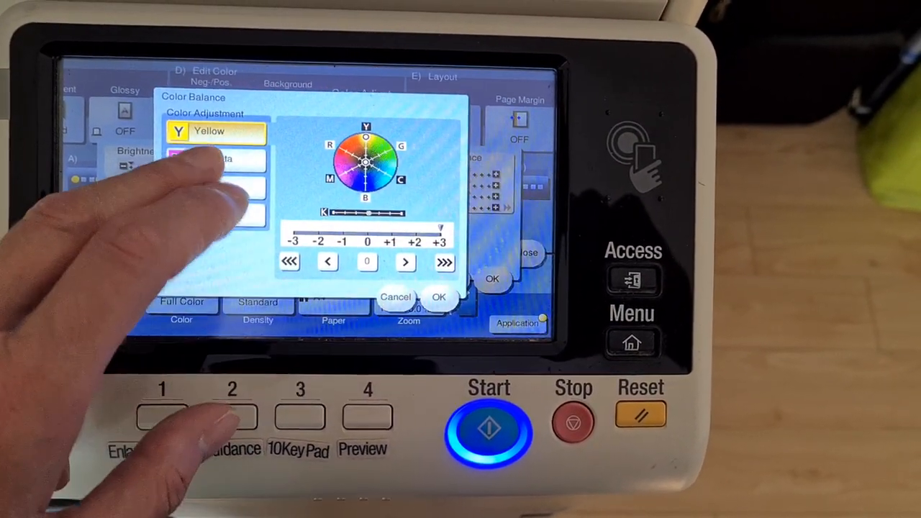
click(216, 155)
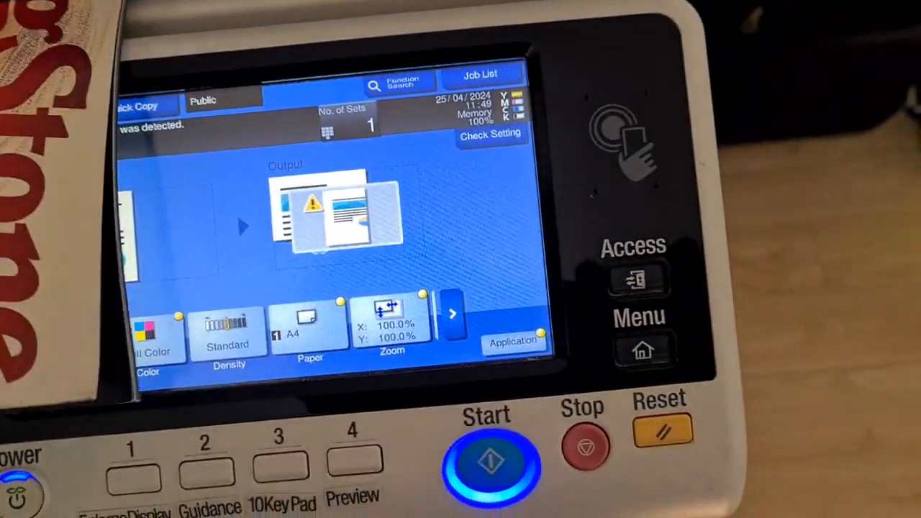
Set manual zoom to X 130% with Y at 100% and start copying.
click(490, 461)
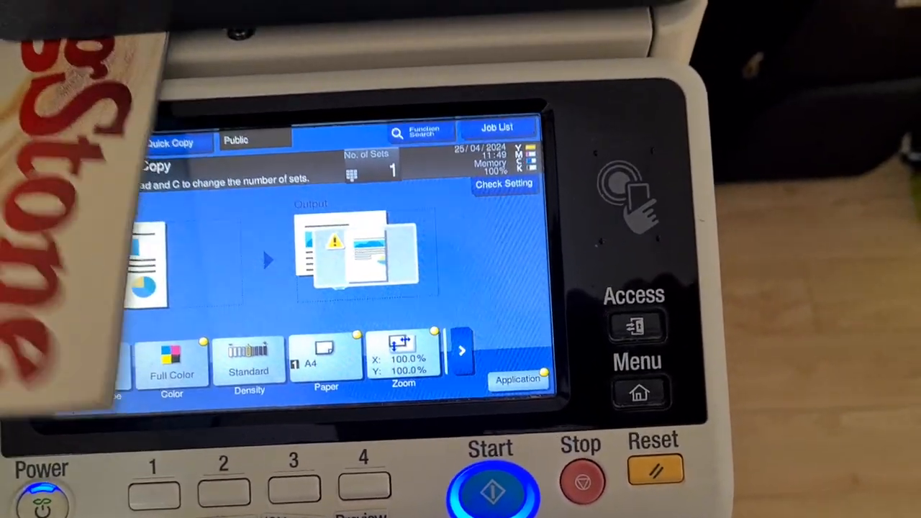
click(403, 360)
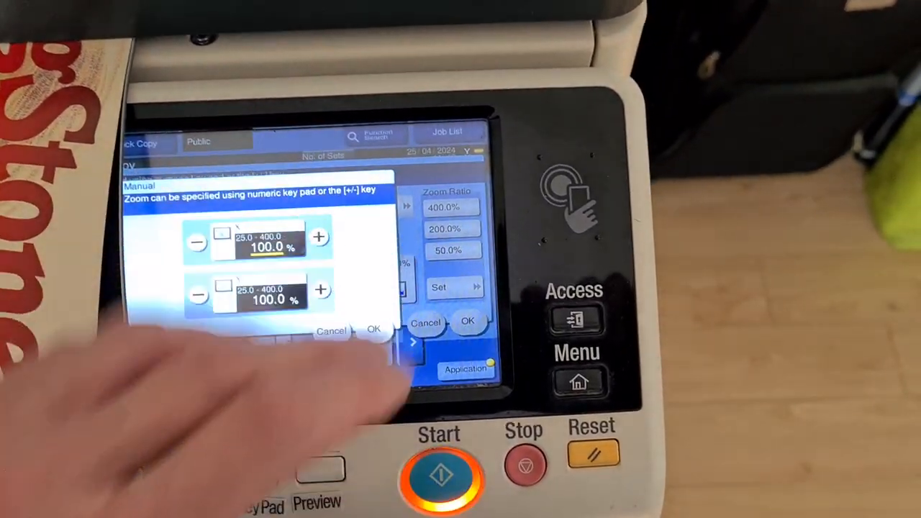
click(270, 245)
text(130)
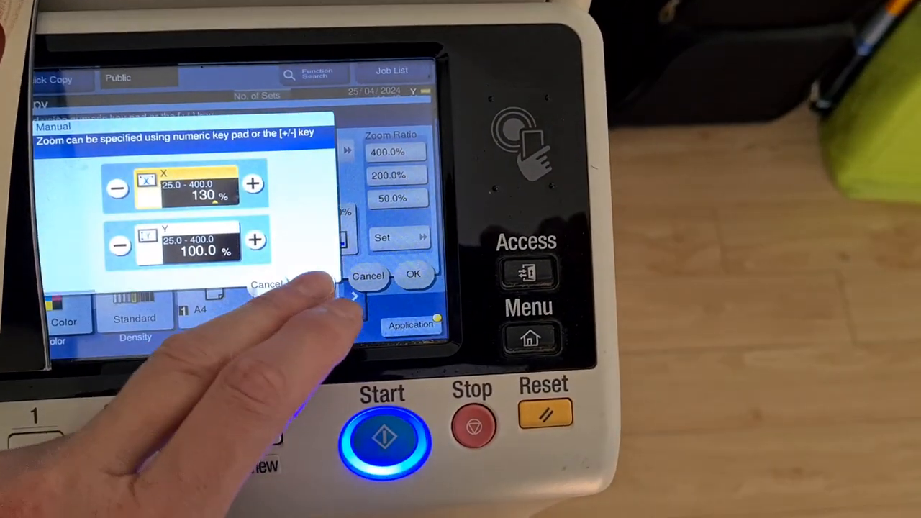
click(413, 275)
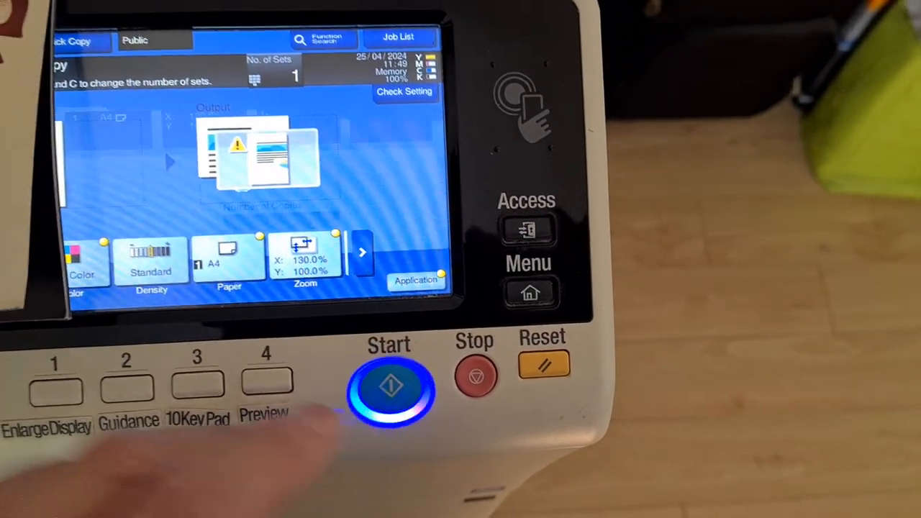
click(389, 388)
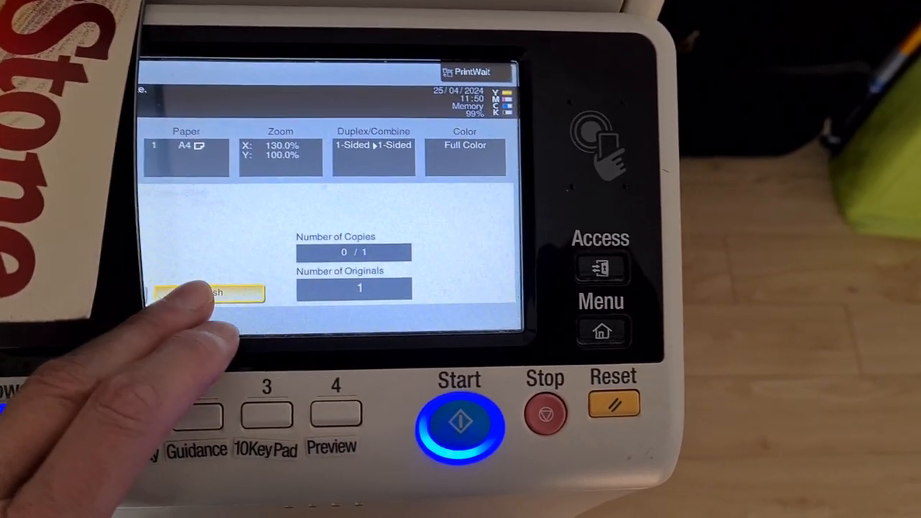
Finish the 130% by 100% full-colour copy job.
click(459, 423)
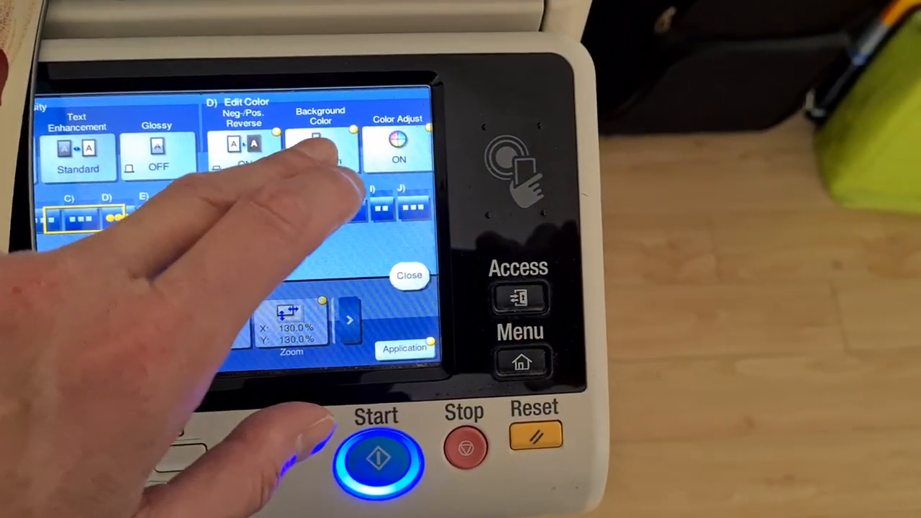
Return to the main copy screen and start the 130% by 130% full-colour copy.
click(320, 151)
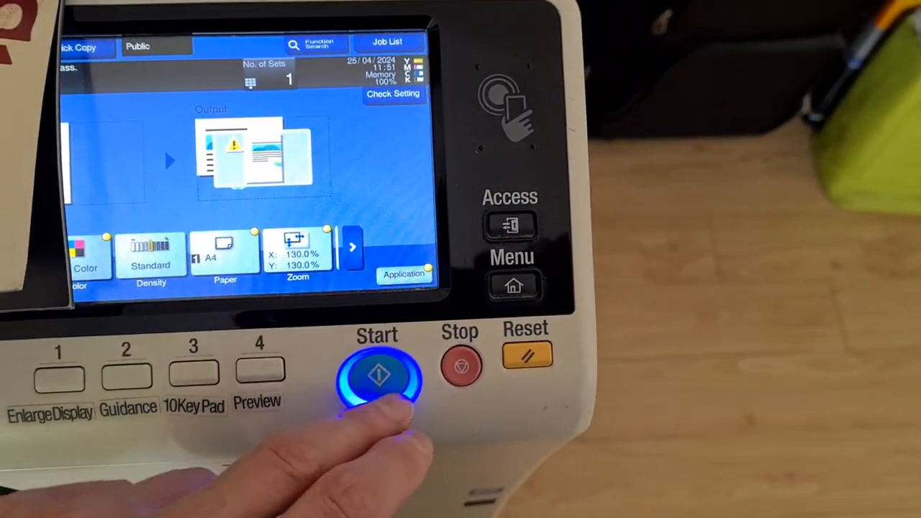
click(377, 374)
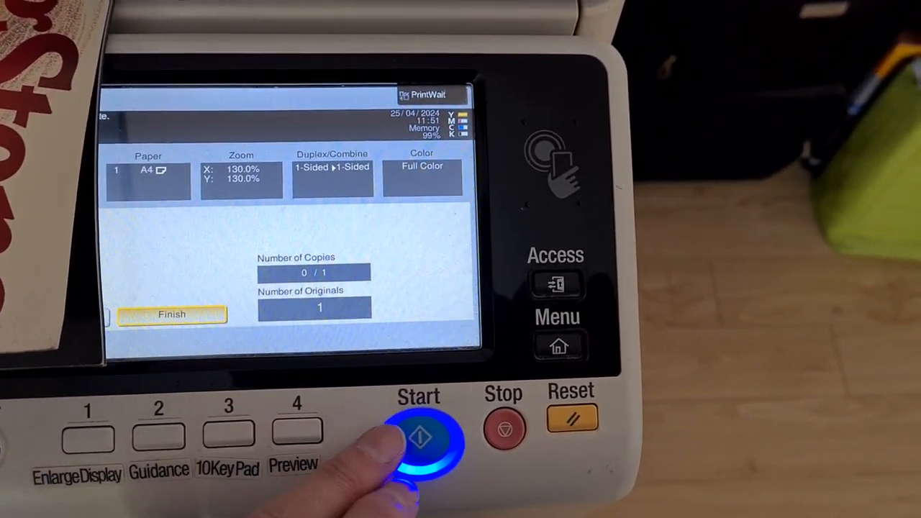
Finish the 130% copy job to return to the main copy screen.
click(419, 439)
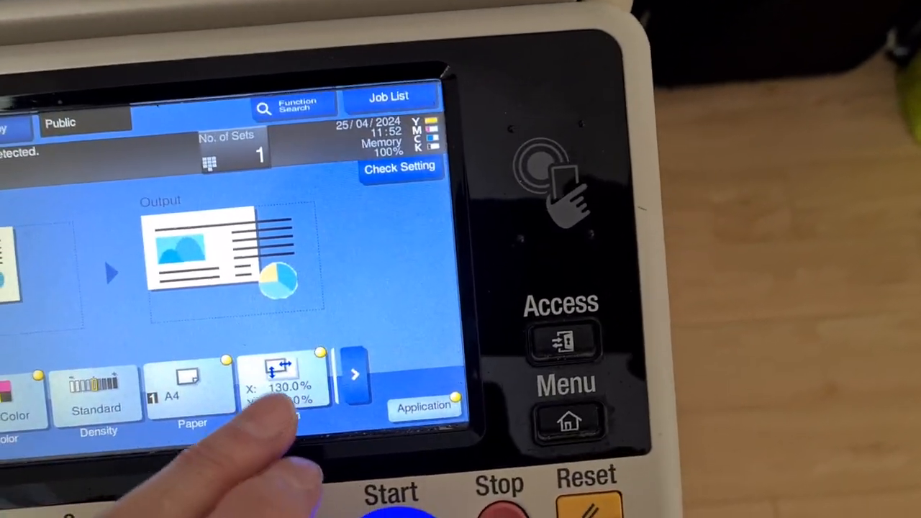
Enter 104 as the manual zoom ratio for both X and Y and confirm.
click(281, 377)
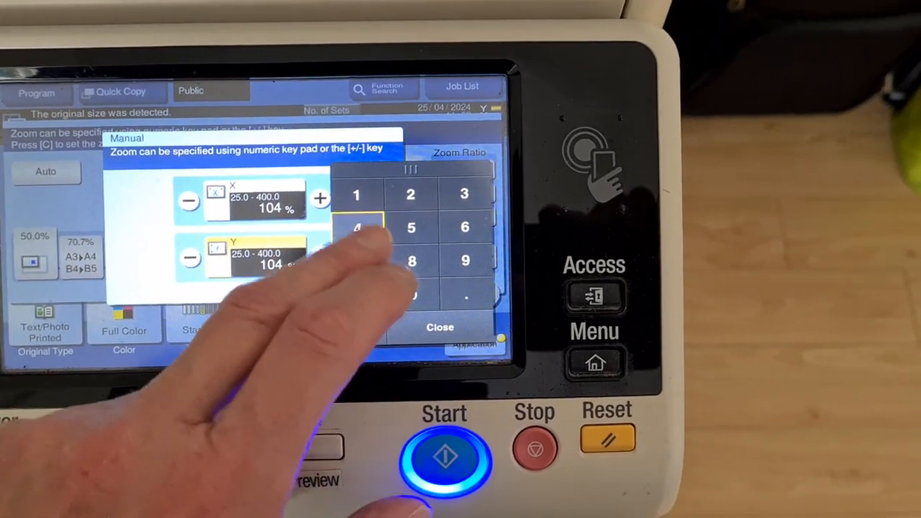
click(440, 328)
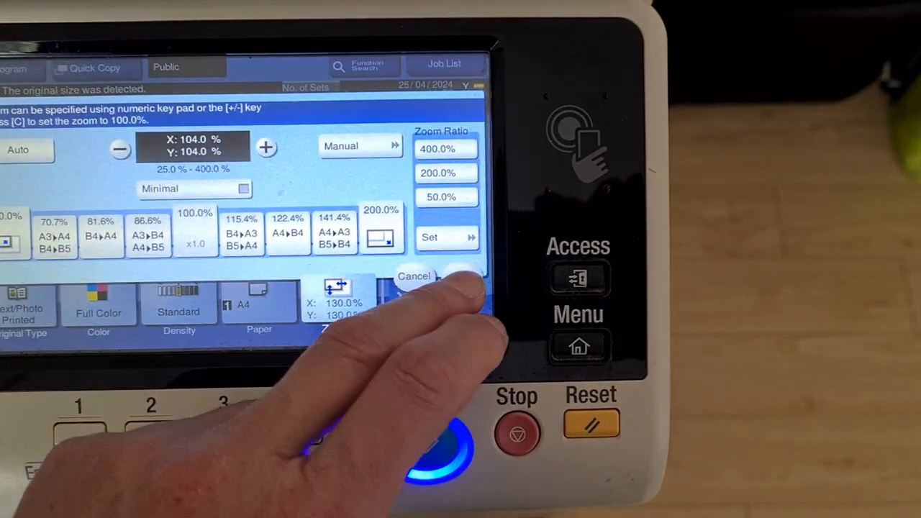
click(413, 275)
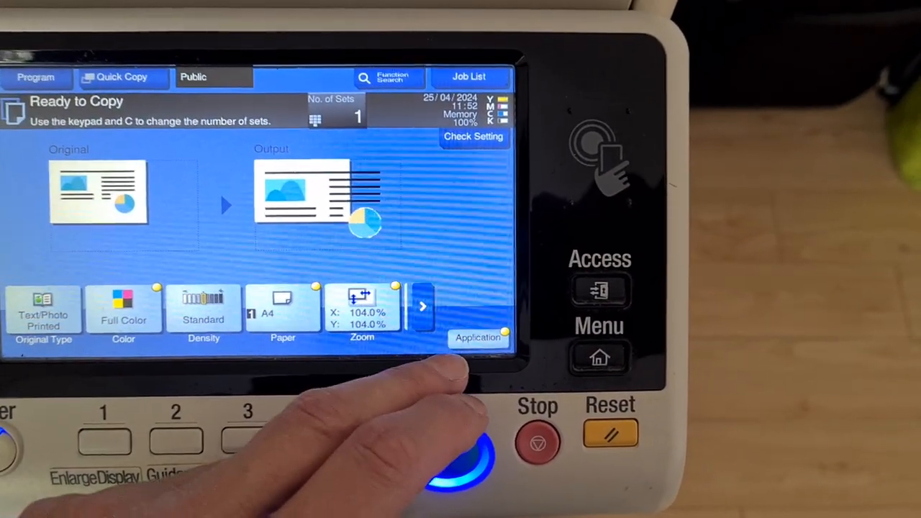
click(477, 337)
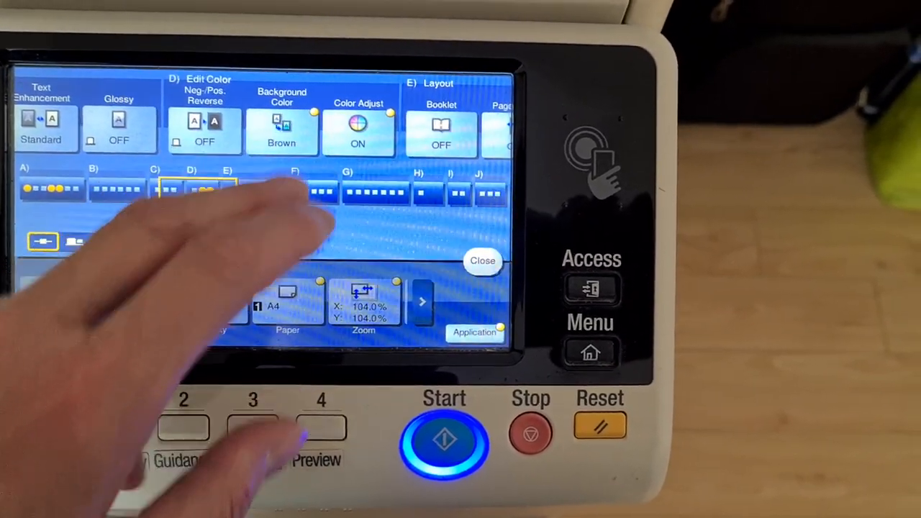
Turn the background colour OFF and confirm it.
click(281, 133)
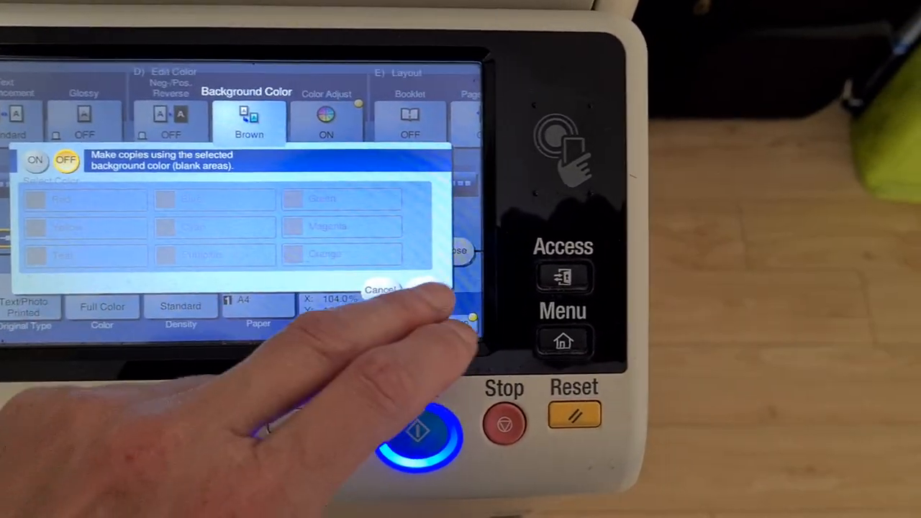
click(326, 119)
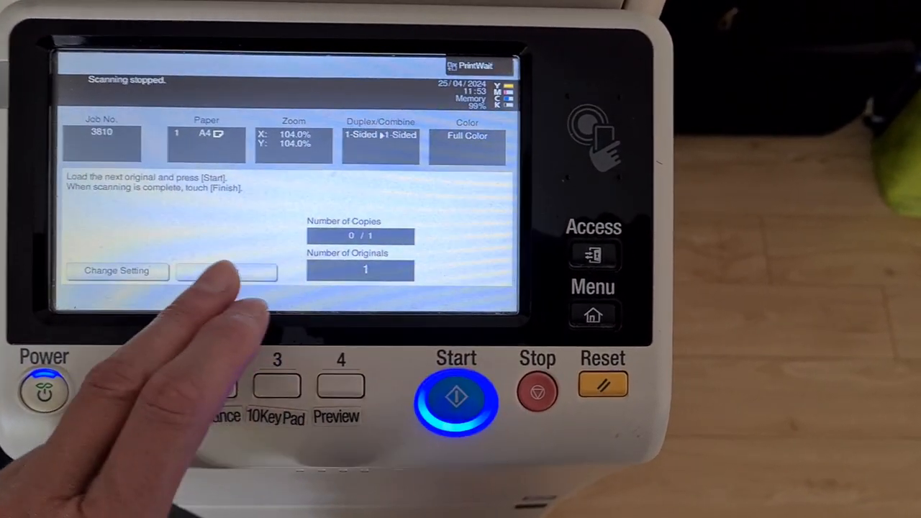
Finish scan job 3810 so the 104% copy completes.
click(456, 395)
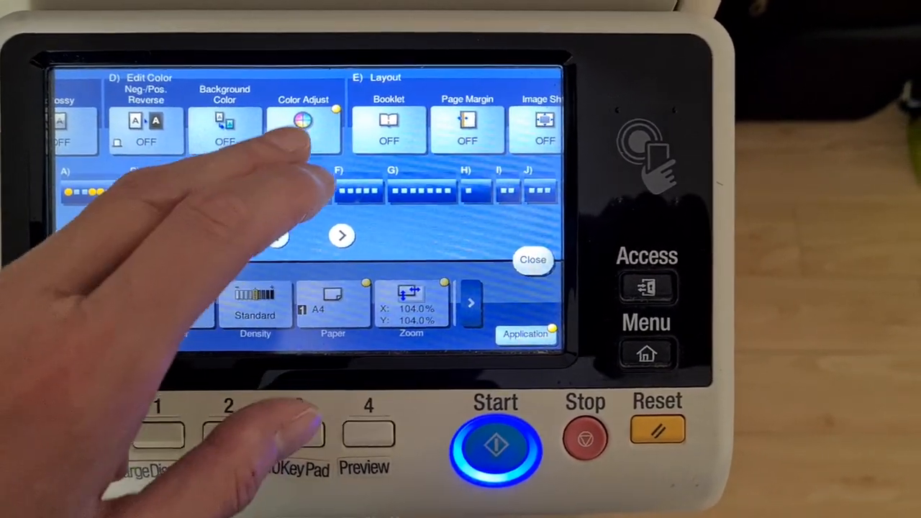
Close the Application screen, returning to the 104%, one-set main copy screen.
click(303, 126)
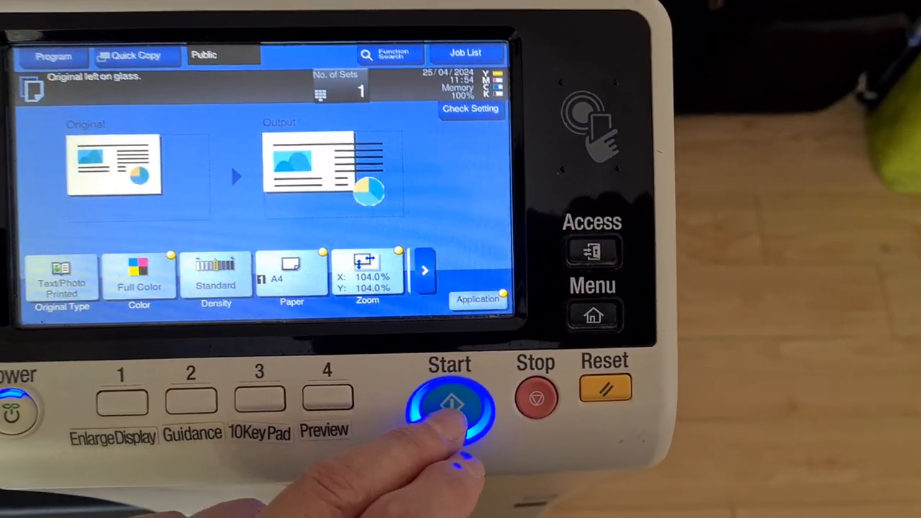
Scan the Rolling Stone page as job 3811 at 104% and finish the scan.
click(451, 403)
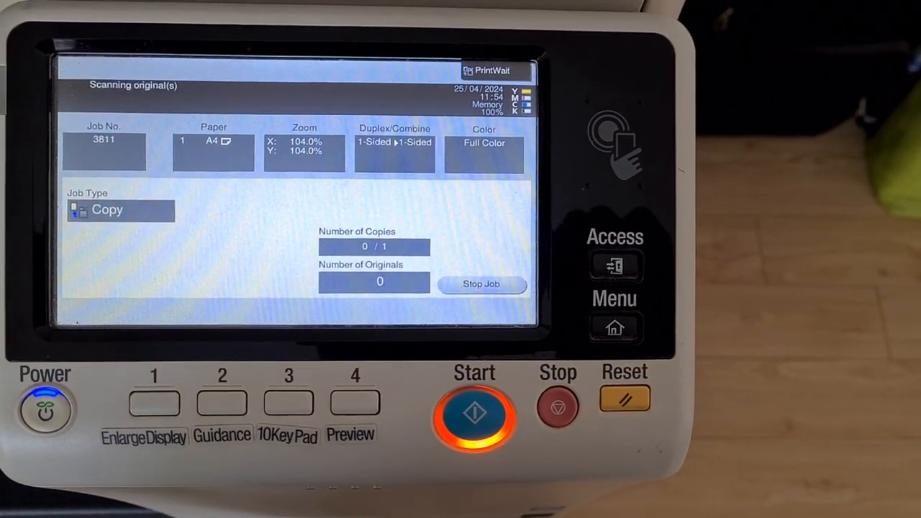
click(557, 407)
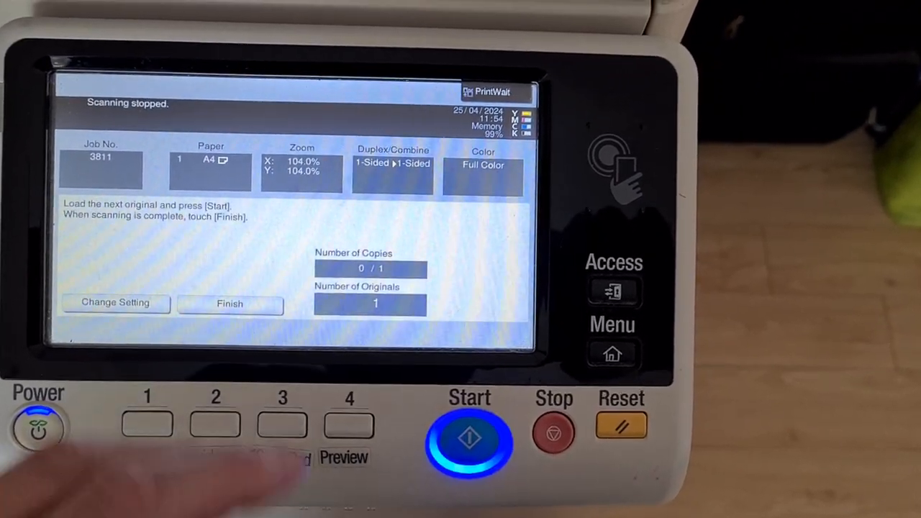
click(468, 439)
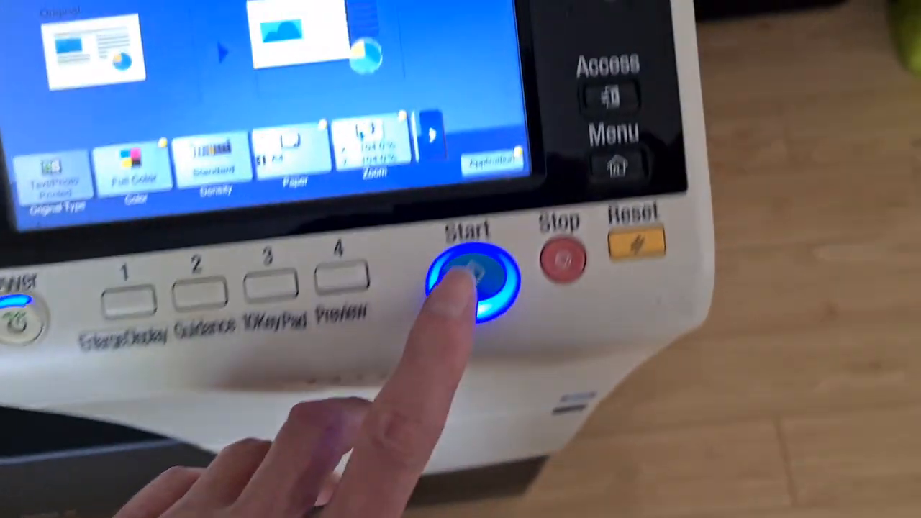
Scan the page as job 3812 at 104%, finish scanning, and start printing.
click(468, 280)
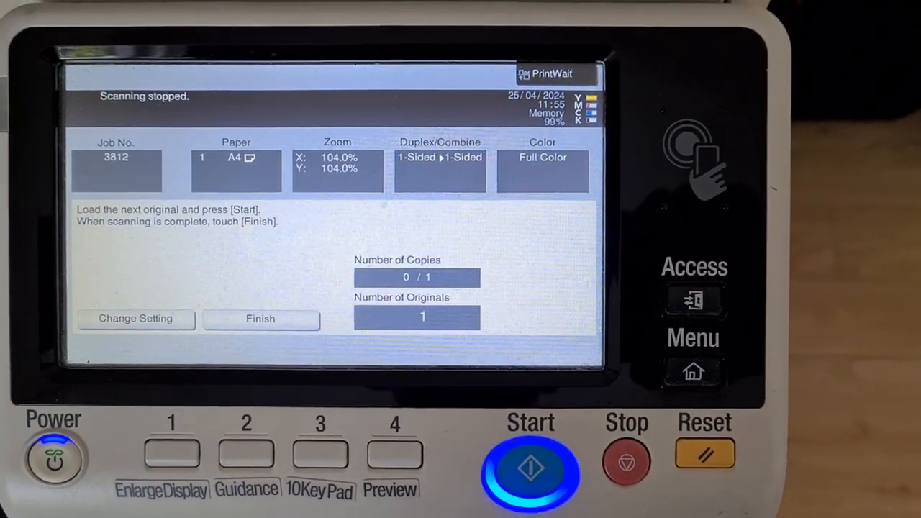
click(260, 318)
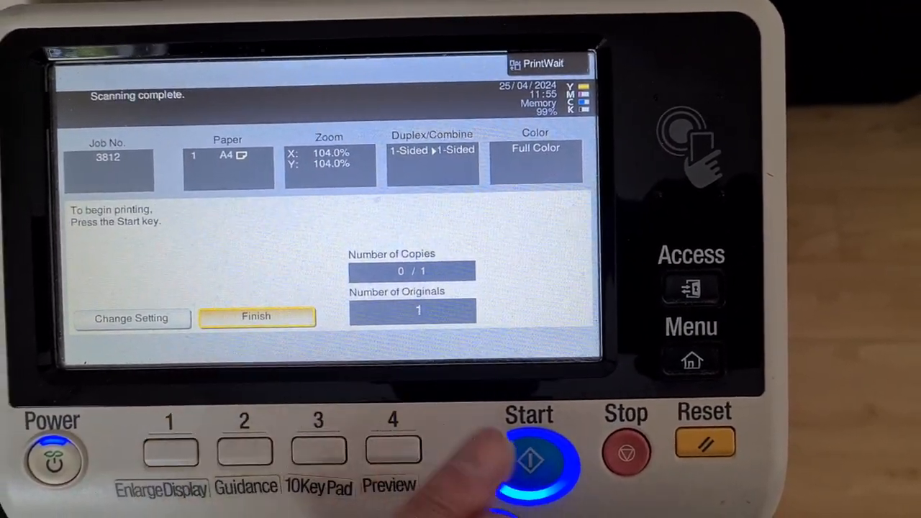
click(529, 460)
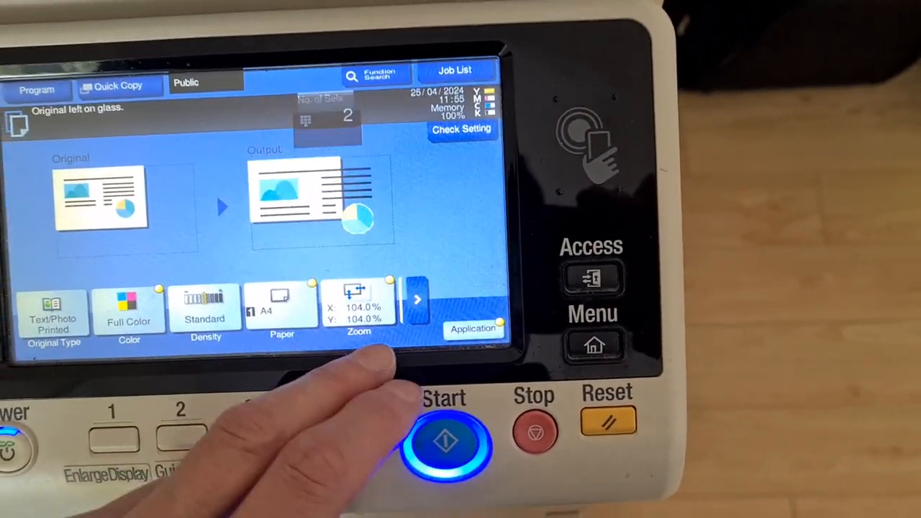
click(473, 329)
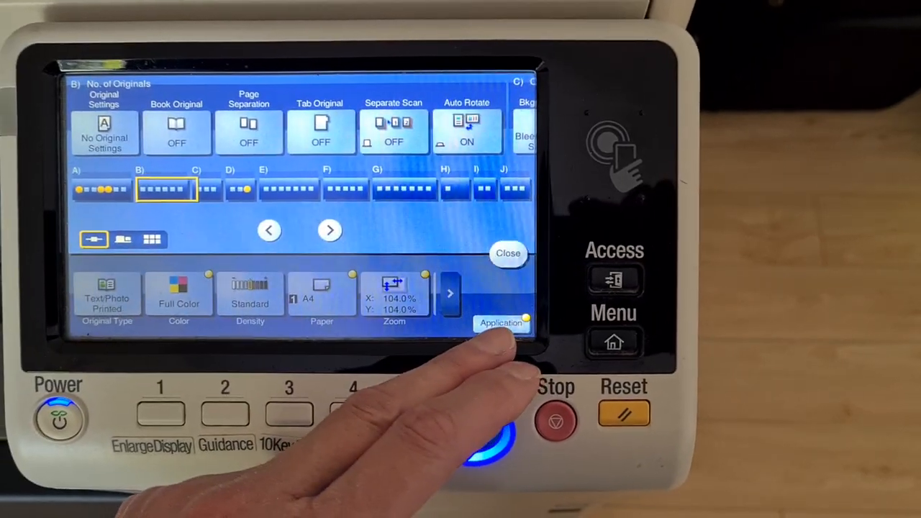
click(105, 134)
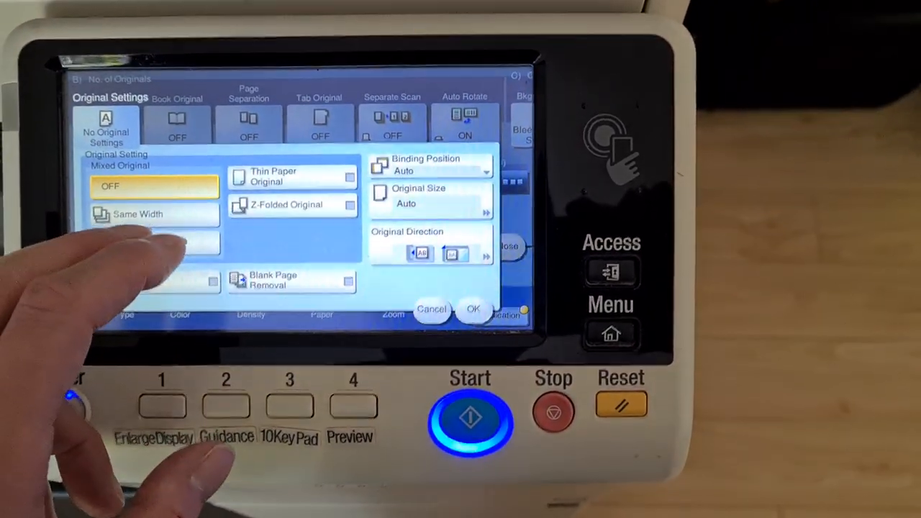
click(429, 196)
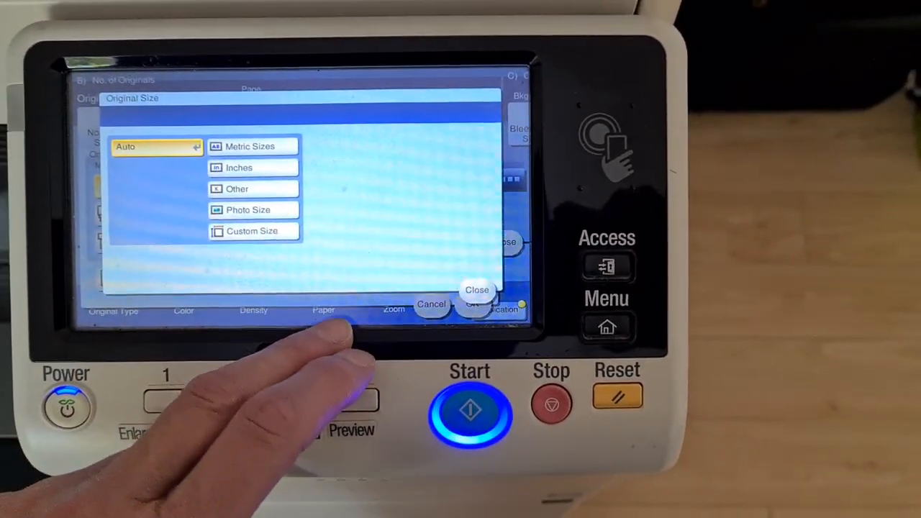
click(249, 146)
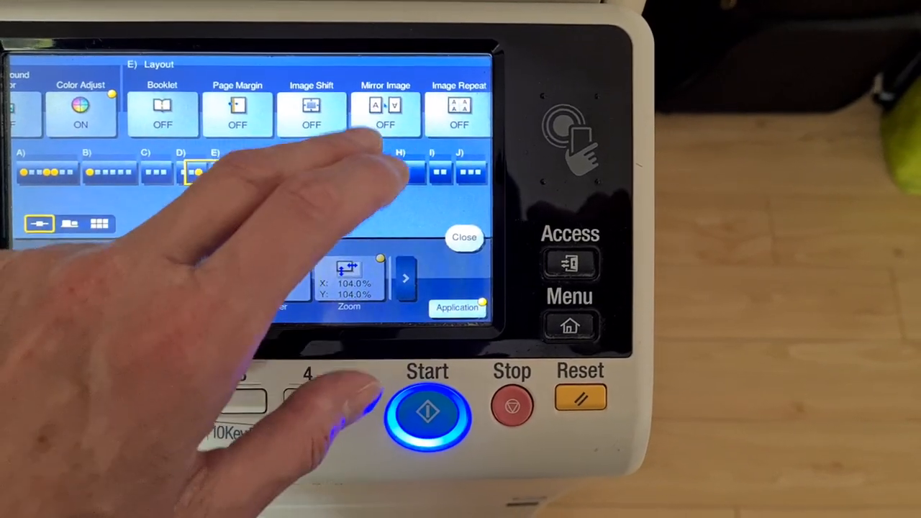
click(385, 115)
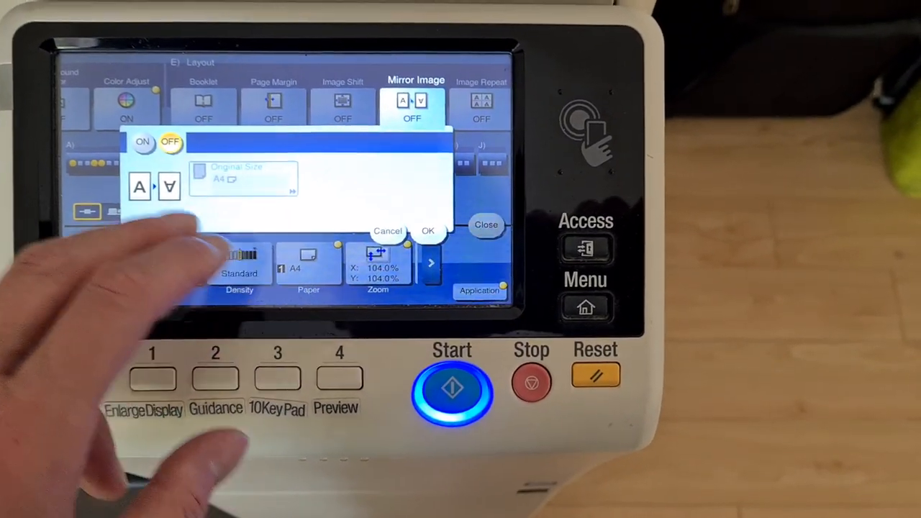
click(427, 230)
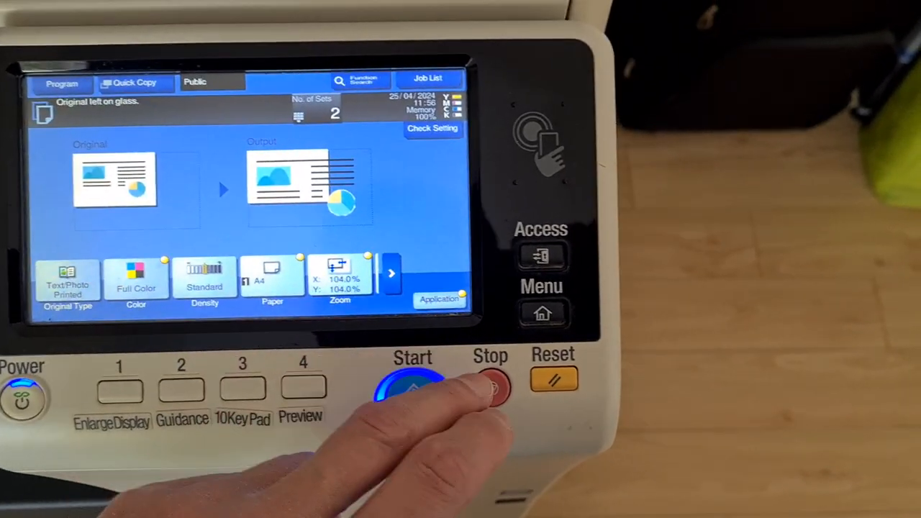
Scan the page as job 3813 and print 2 full-colour copies at 104%.
click(413, 388)
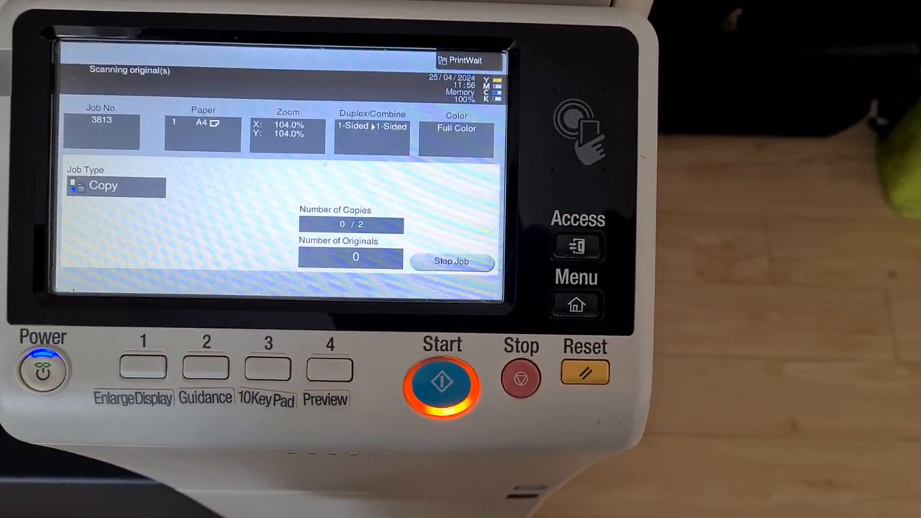
click(441, 382)
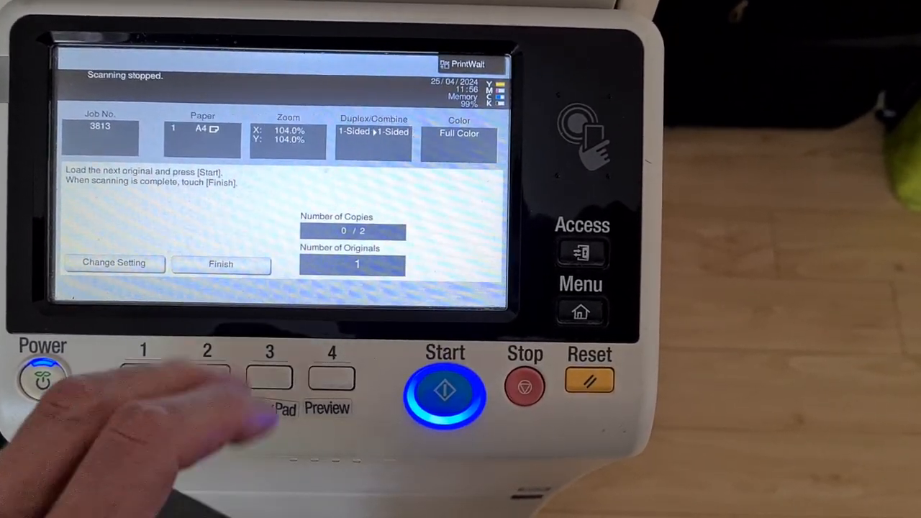
click(444, 392)
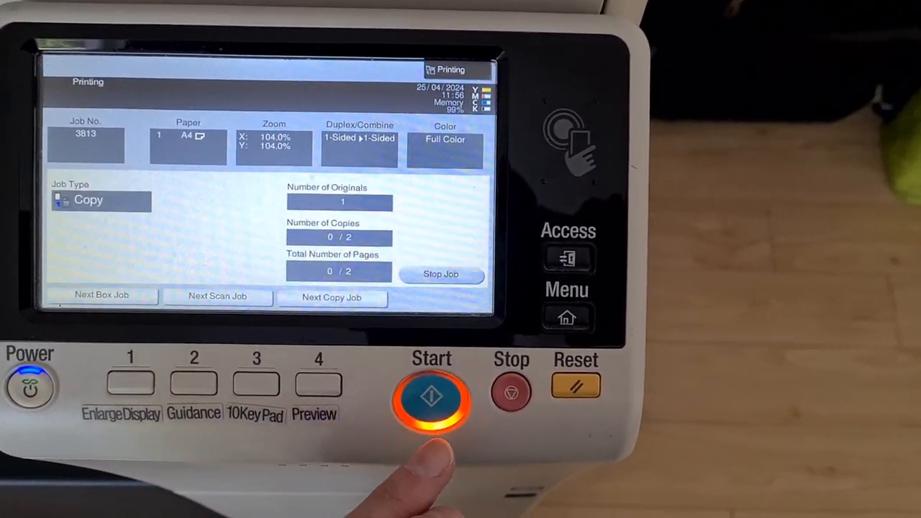